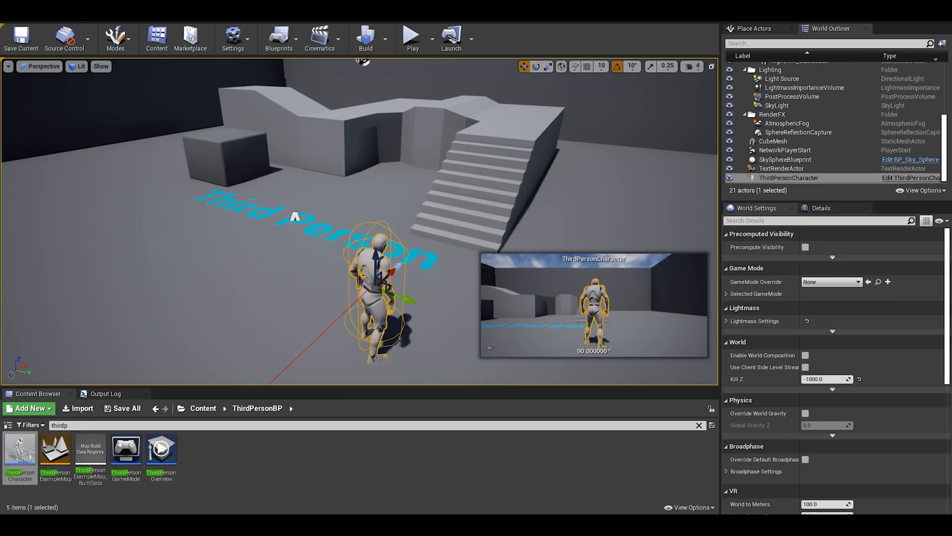
{"action": "mouse_move", "coordinate": [909, 177]}
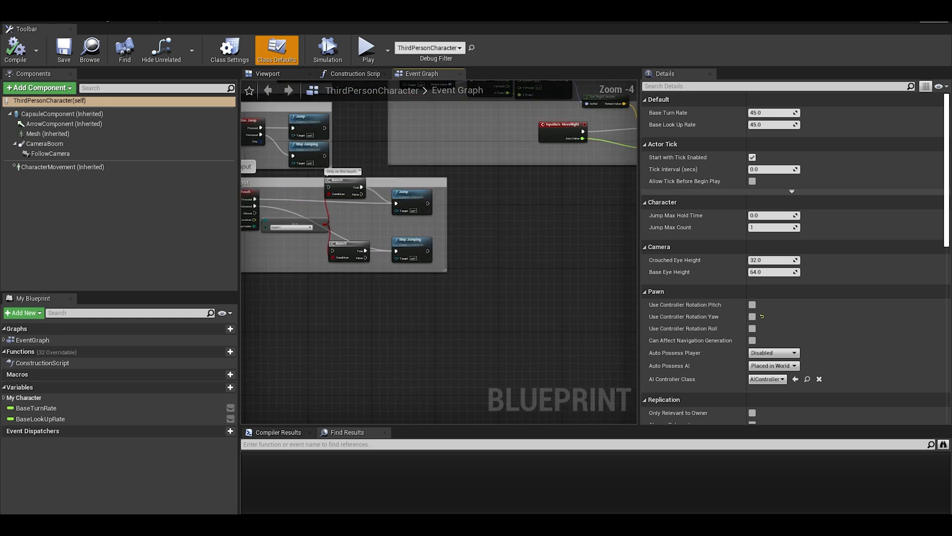
On BeginPlay, enable click and mouse-over events on the player controller.
{"action": "type", "text": "even"}
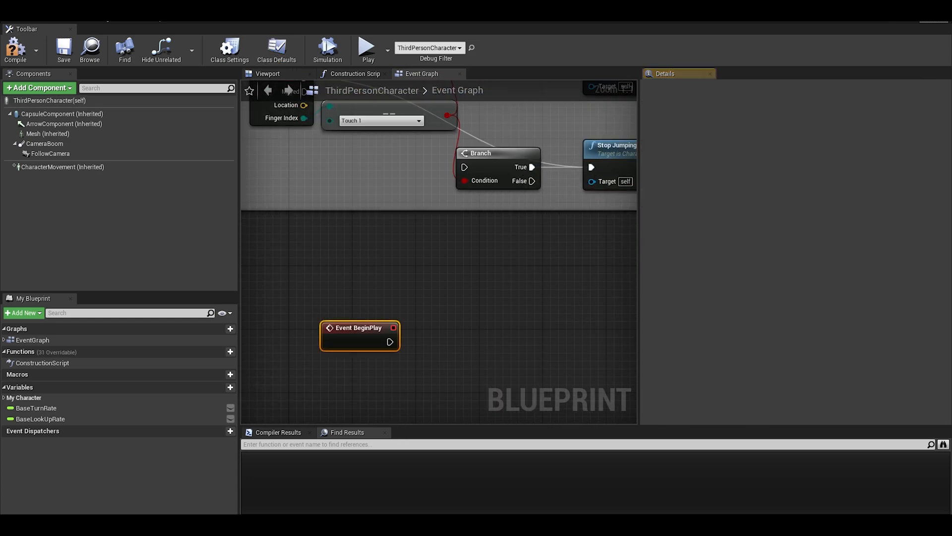
{"action": "left_click_drag", "start_coordinate": [359, 335], "coordinate": [327, 343]}
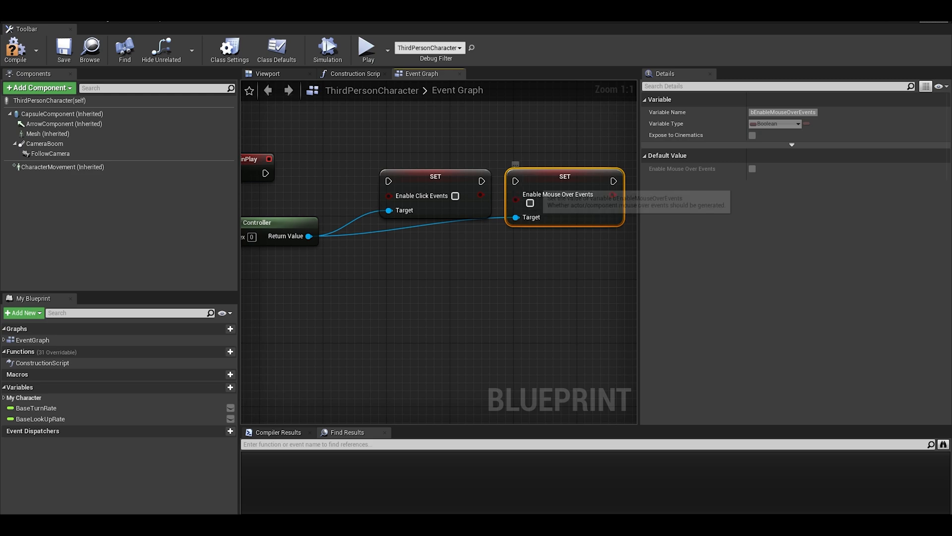
{"action": "left_click", "coordinate": [434, 176]}
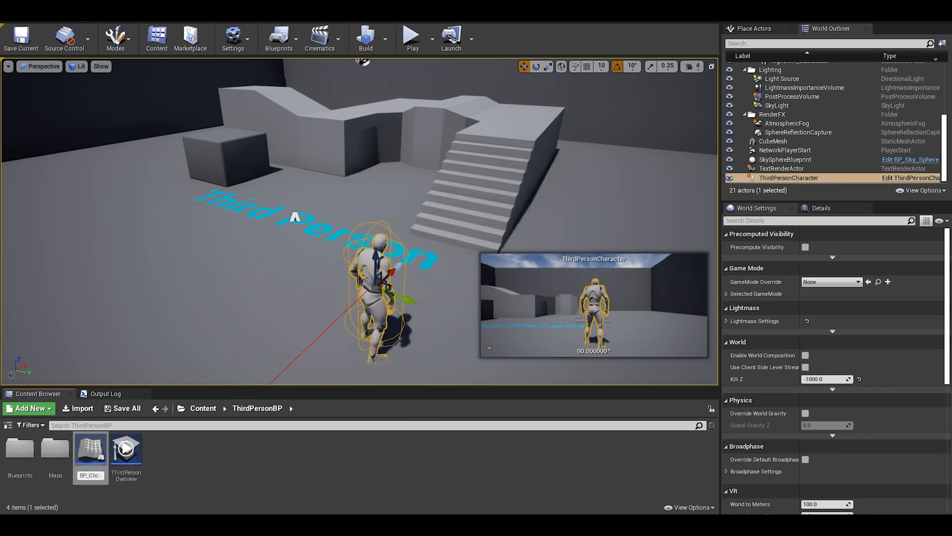
Rename the asset BP_Button, open it, and add a Cube component.
{"action": "double_click", "coordinate": [89, 475]}
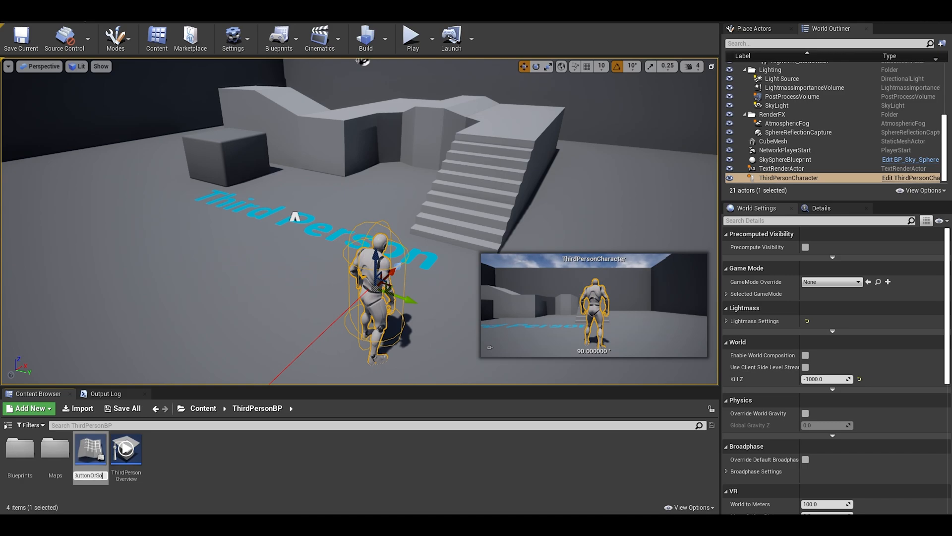
{"action": "double_click", "coordinate": [90, 448]}
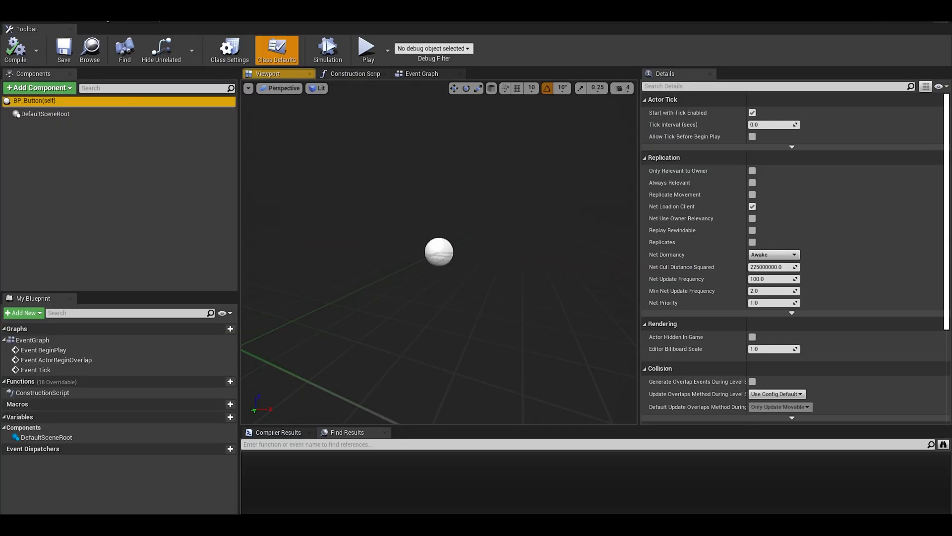
{"action": "type", "text": "cube"}
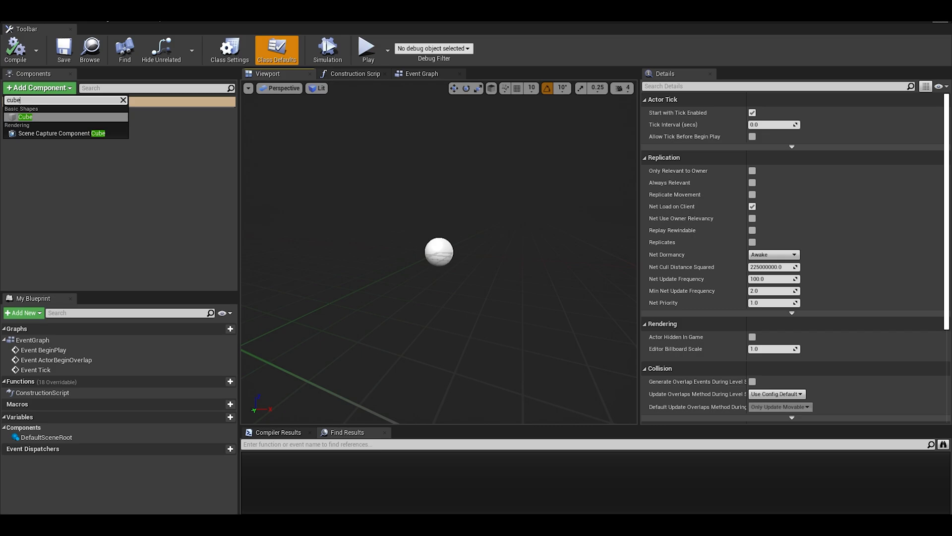
{"action": "left_click", "coordinate": [26, 116]}
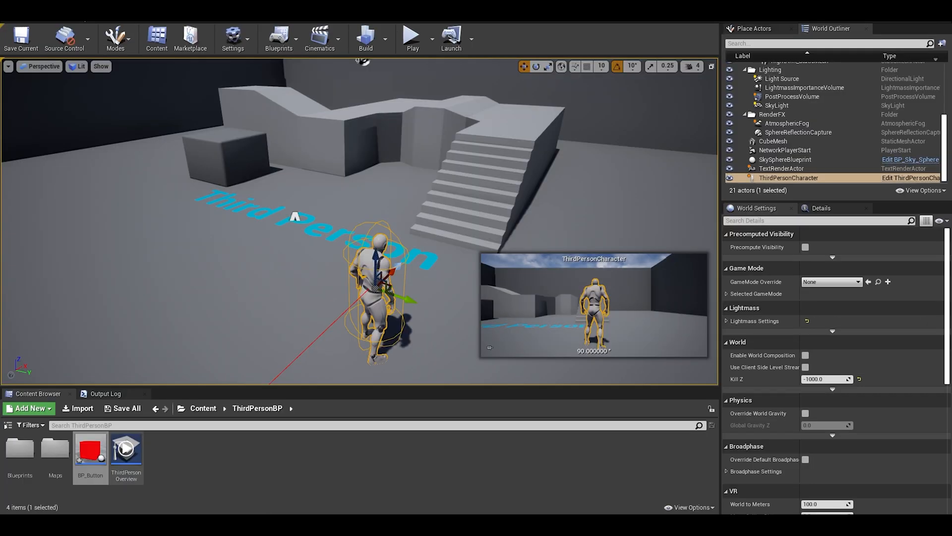
Add ActorOnClicked, ActorBeginCursorOver and ActorEndCursorOver events to BP_Button, each with a labelled comment.
{"action": "double_click", "coordinate": [90, 448]}
{"action": "type", "text": "event ac"}
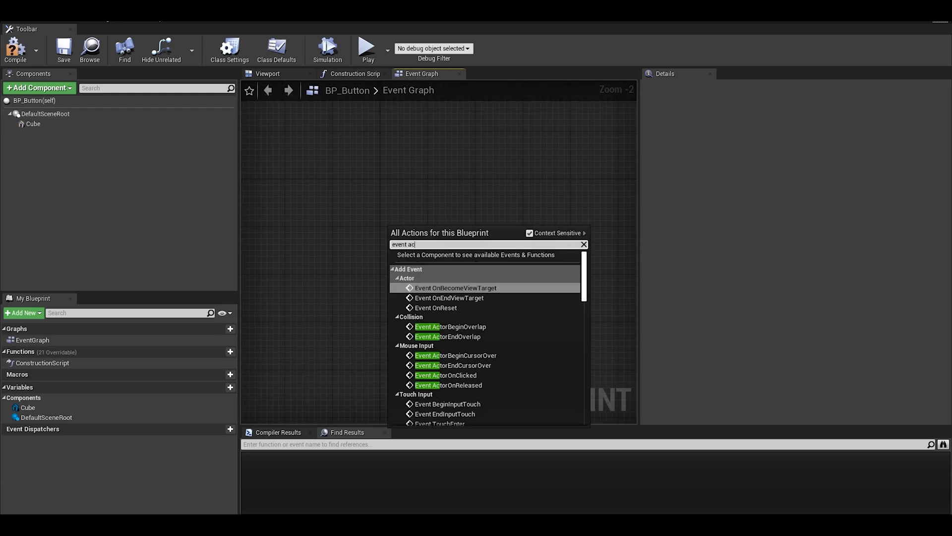
{"action": "left_click", "coordinate": [446, 375]}
{"action": "type", "text": "event actor"}
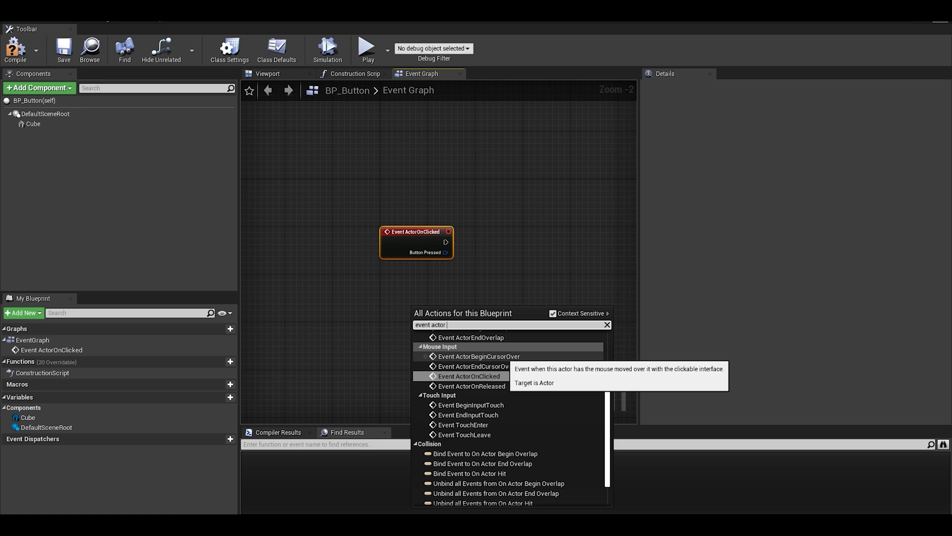
{"action": "left_click", "coordinate": [479, 357]}
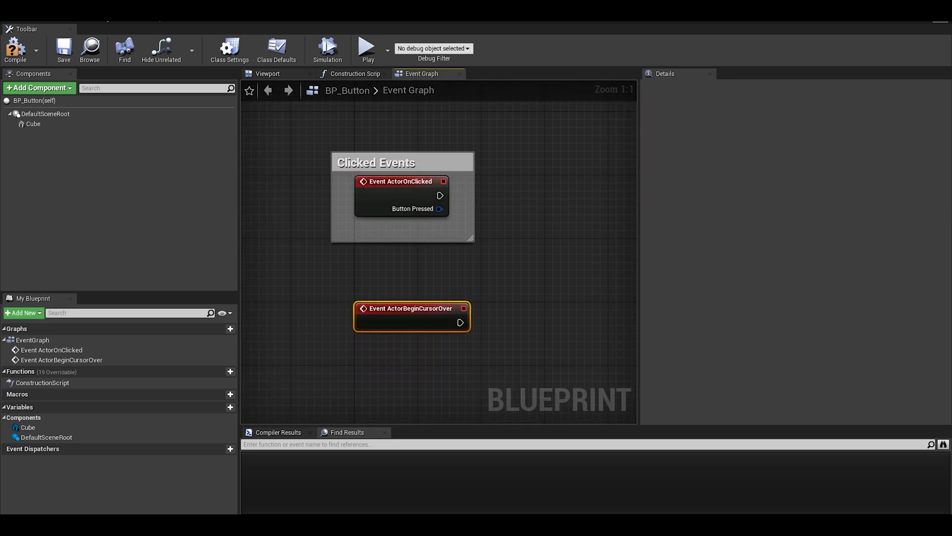
{"action": "type", "text": "event b"}
{"action": "type", "text": "If you st"}
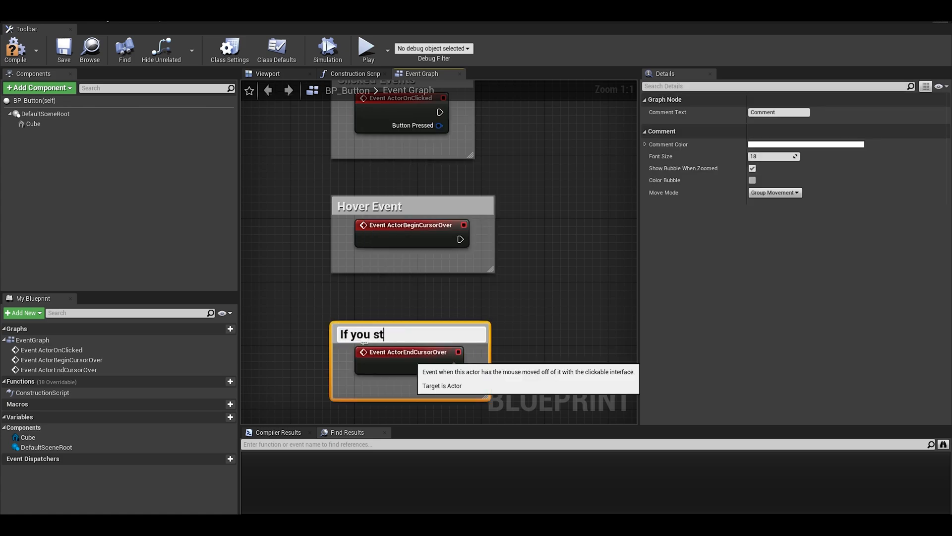
{"action": "type", "text": "op hovering, you can change it back"}
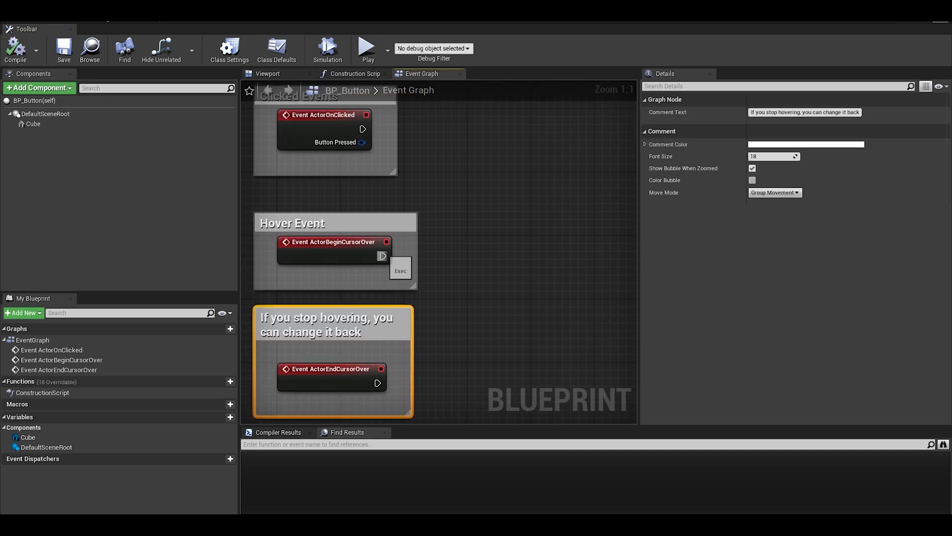
Add a Cube reference with Set Material, driven by ActorBeginCursorOver.
{"action": "left_click", "coordinate": [32, 124]}
{"action": "type", "text": "set mate"}
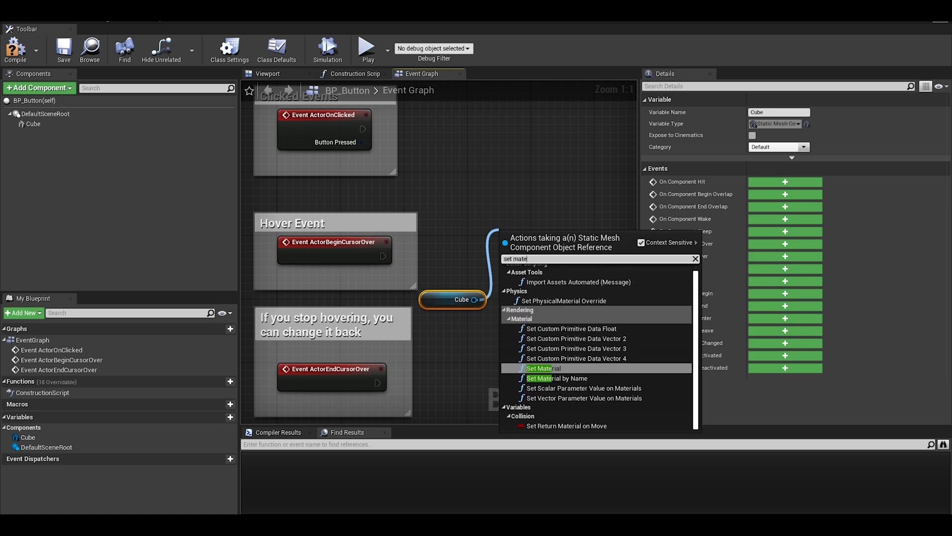
{"action": "left_click", "coordinate": [540, 368]}
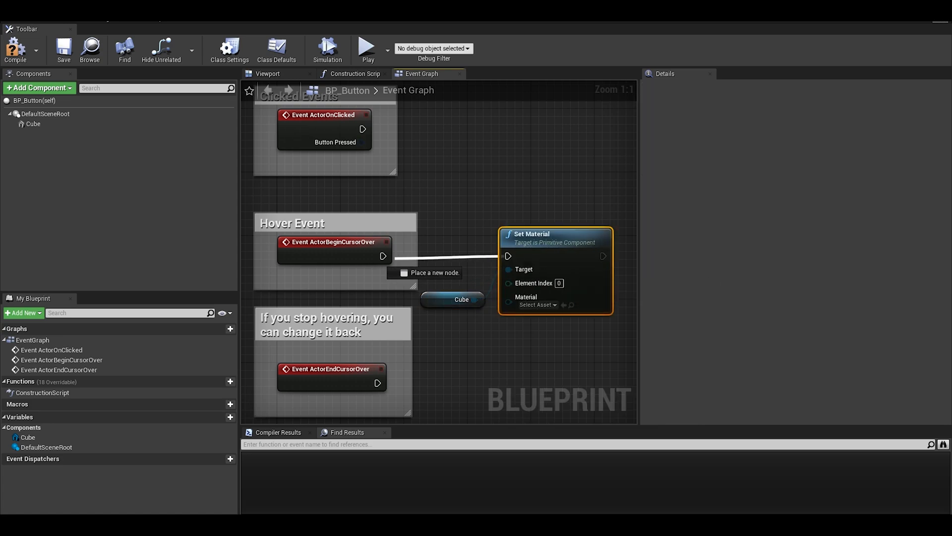
{"action": "left_click", "coordinate": [537, 305]}
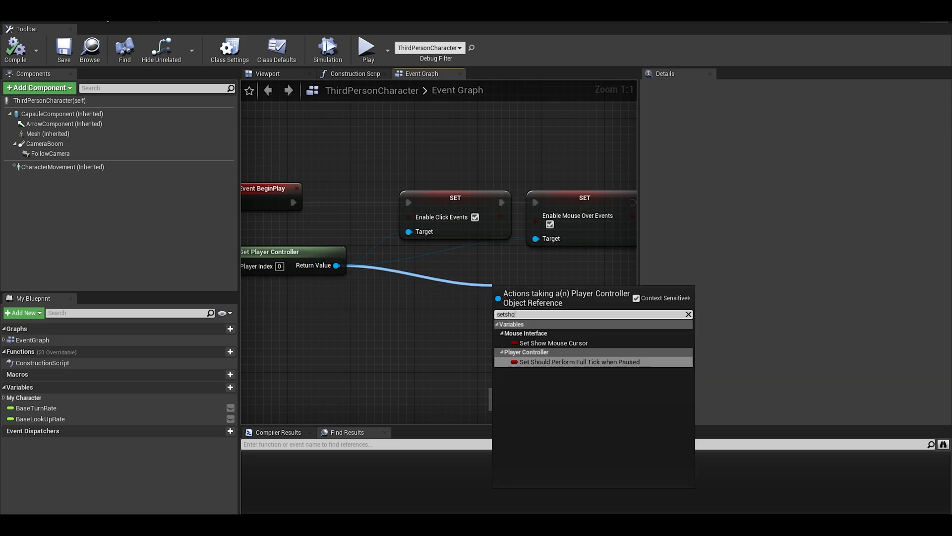
Add Set Show Mouse Cursor from the player controller's Return Value.
{"action": "left_click", "coordinate": [554, 342]}
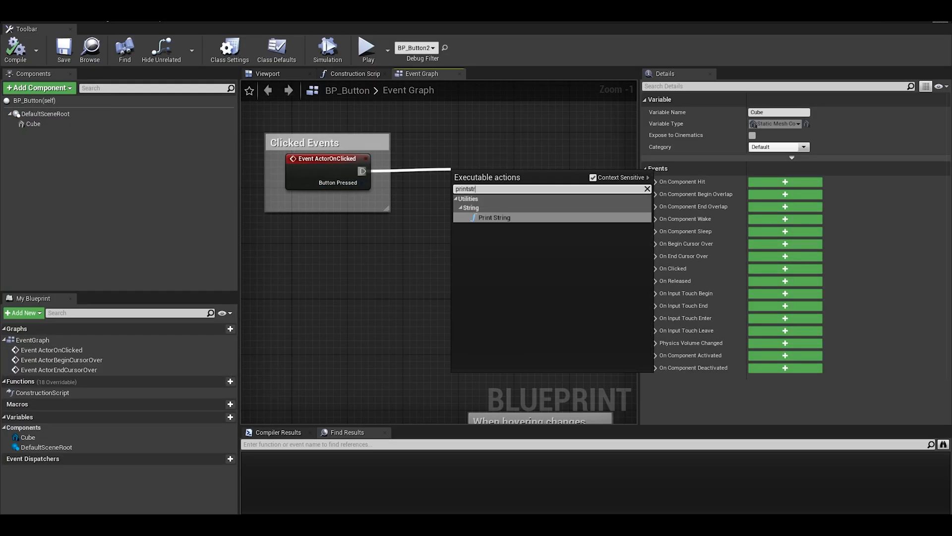
Attach Print String to ActorOnClicked, play-test the level, and reopen BP_Button.
{"action": "left_click", "coordinate": [494, 217]}
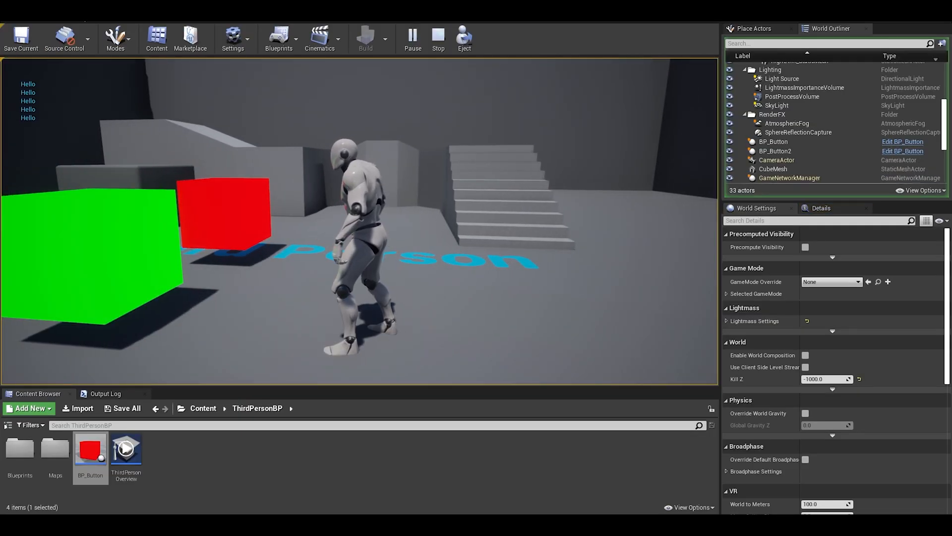
{"action": "double_click", "coordinate": [90, 450]}
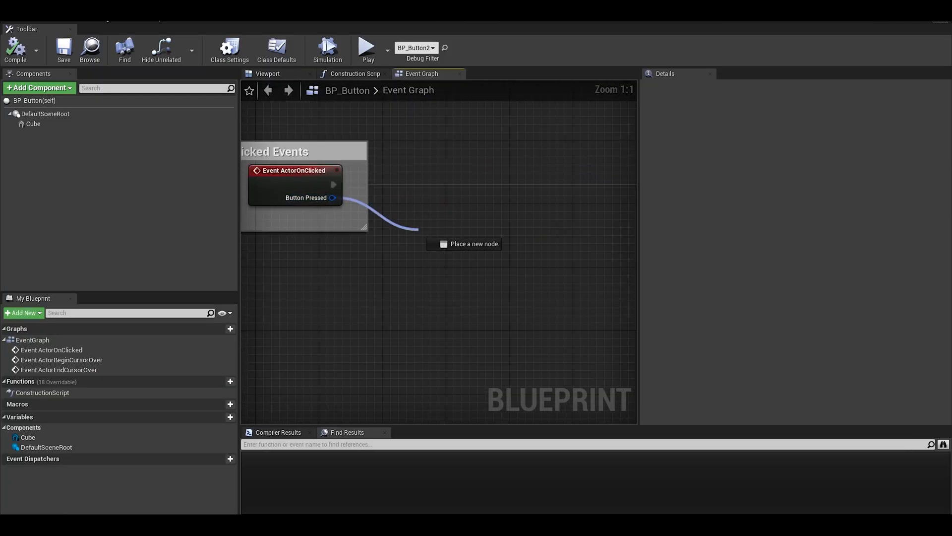
Branch the click print on a Key == Left Mouse Button check, commented 'specific keys'.
{"action": "left_click", "coordinate": [456, 249]}
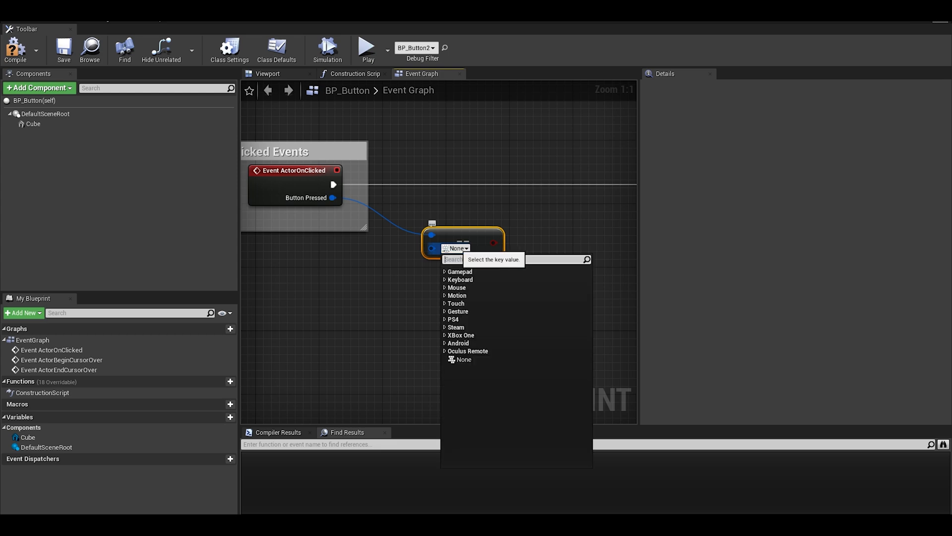
{"action": "type", "text": "left c"}
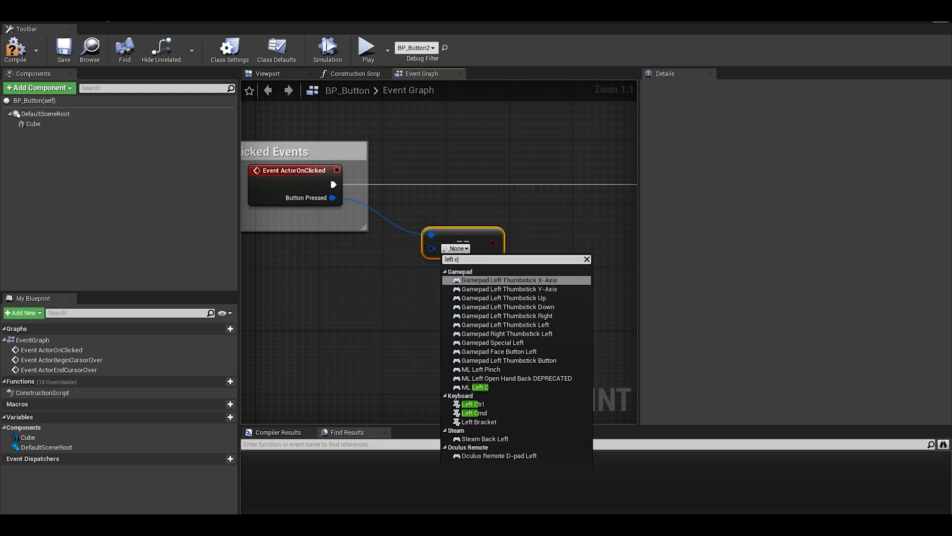
{"action": "left_click", "coordinate": [473, 403]}
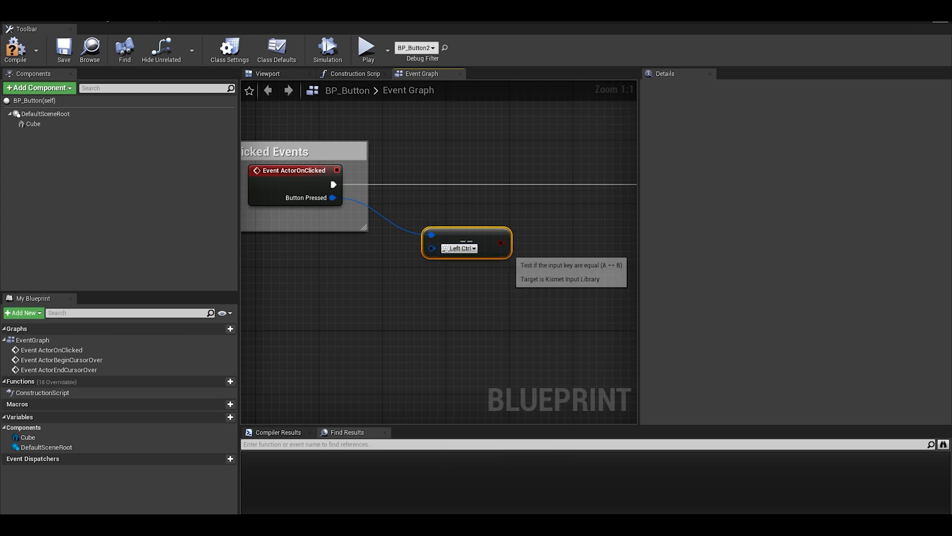
{"action": "left_click", "coordinate": [460, 248]}
{"action": "type", "text": "For"}
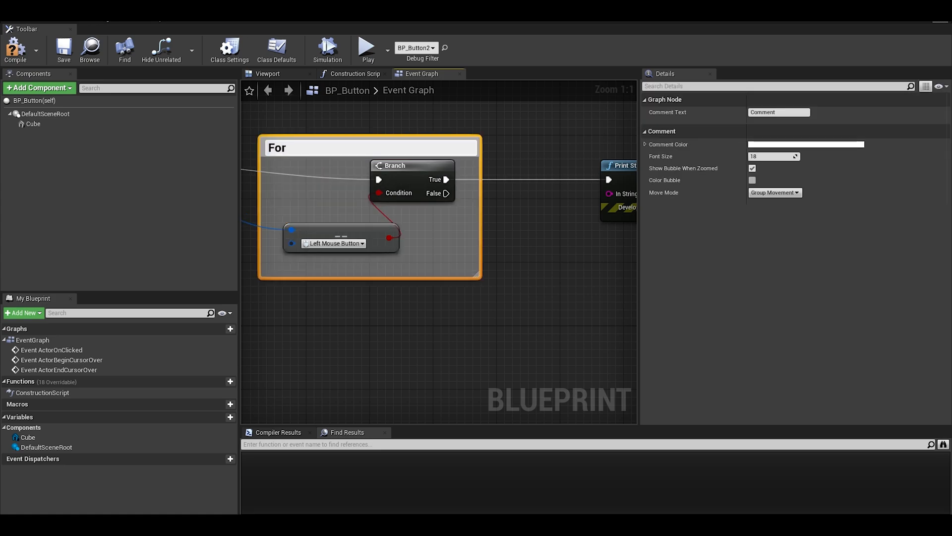
{"action": "type", "text": "specific keys"}
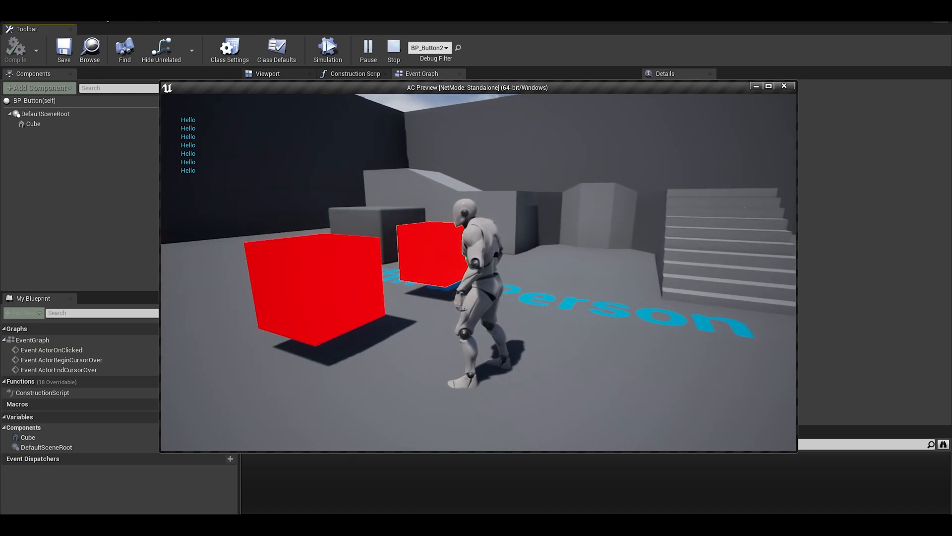
Stop the play-test preview and return to the Event Graph.
{"action": "left_click", "coordinate": [393, 49]}
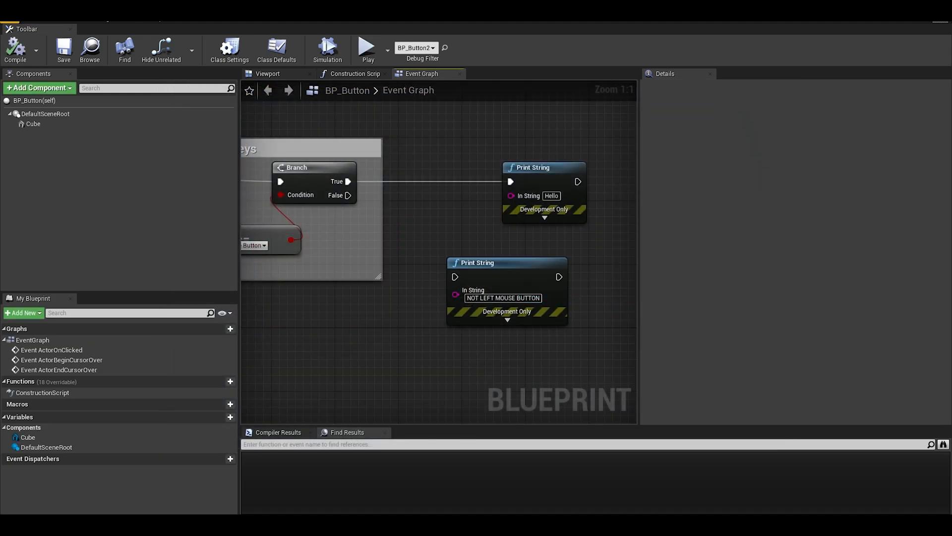
{"action": "mouse_move", "coordinate": [63, 49]}
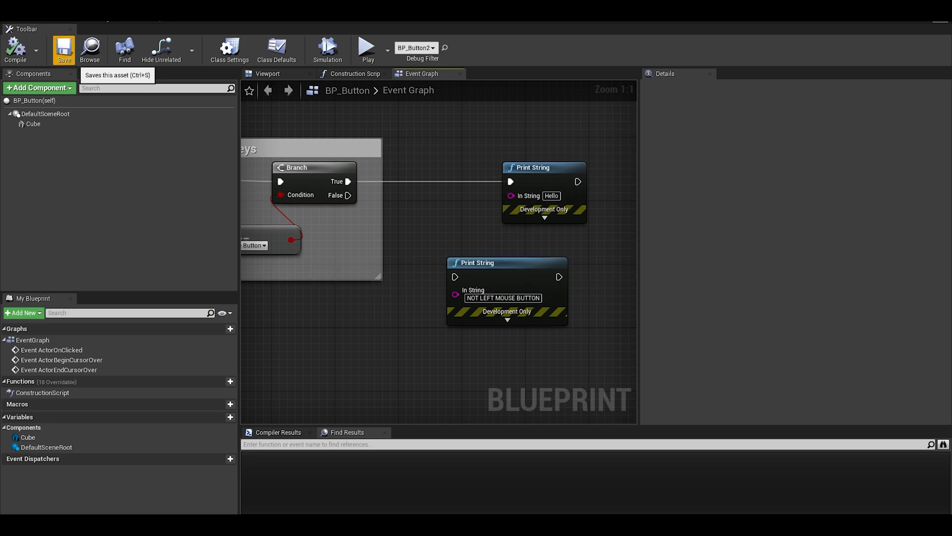